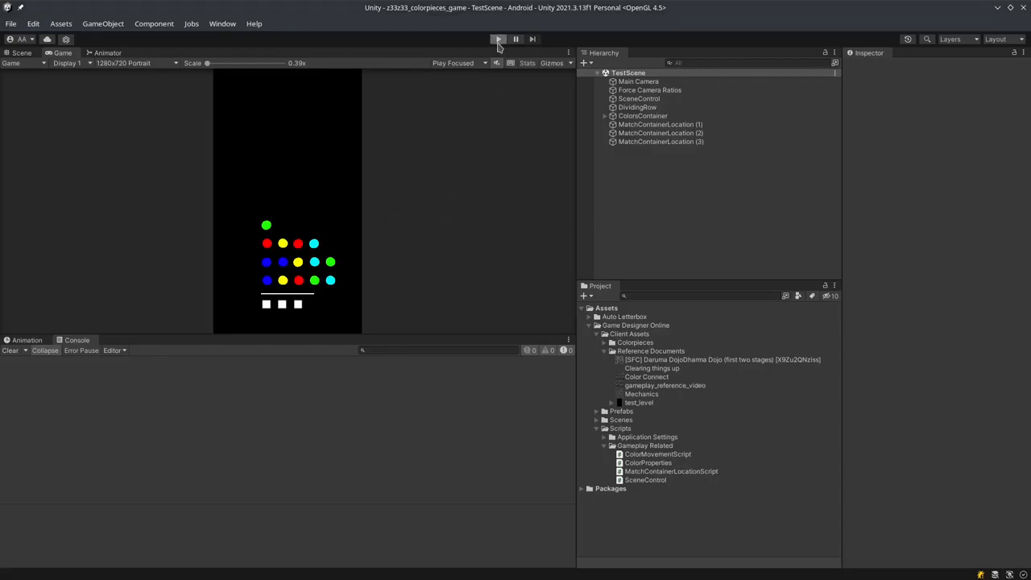
Start the colorpieces puzzle scene in play mode
click(497, 38)
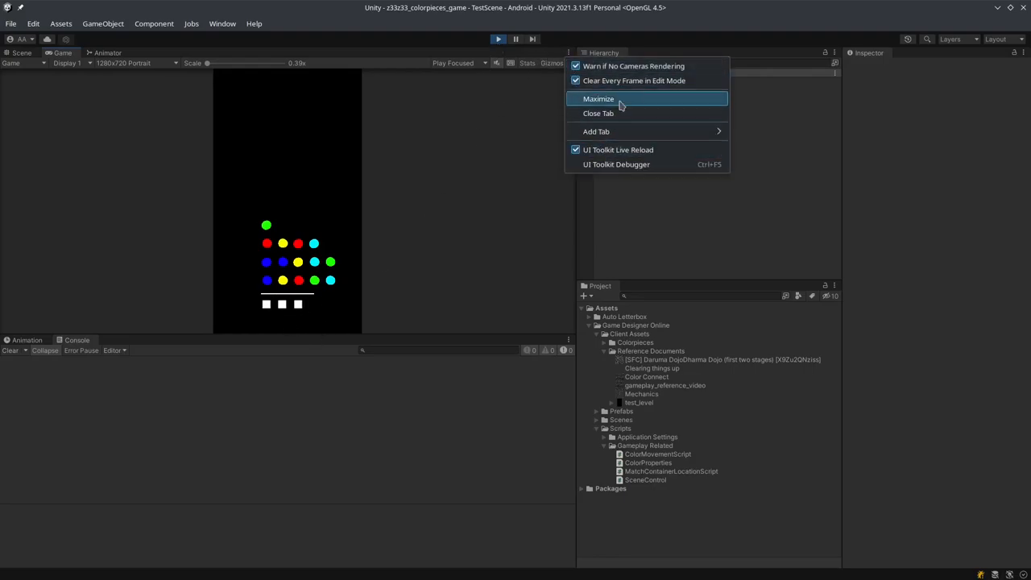
Maximize the Game view so it fills the whole editor window
click(598, 99)
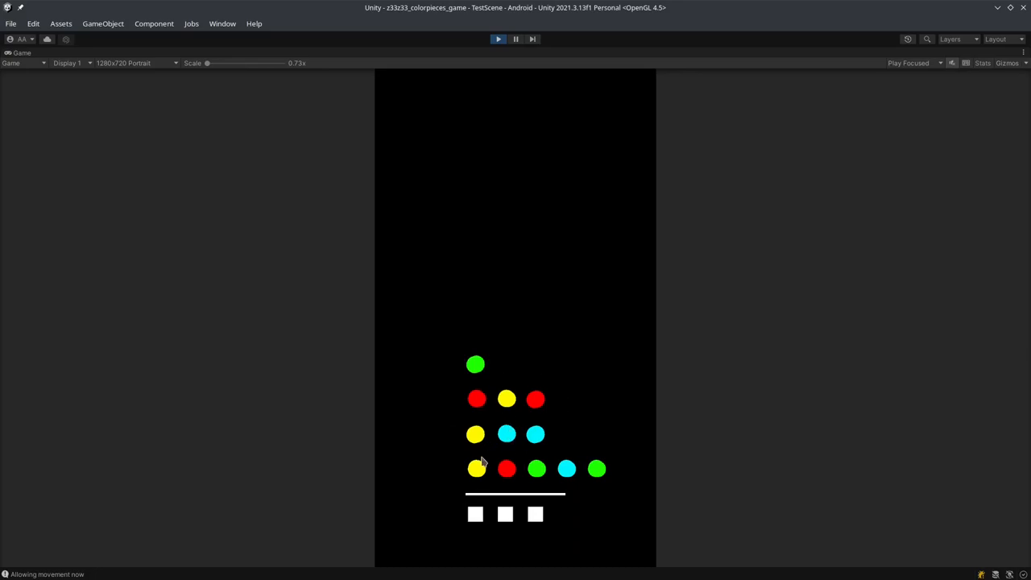
mouse_move(476, 399)
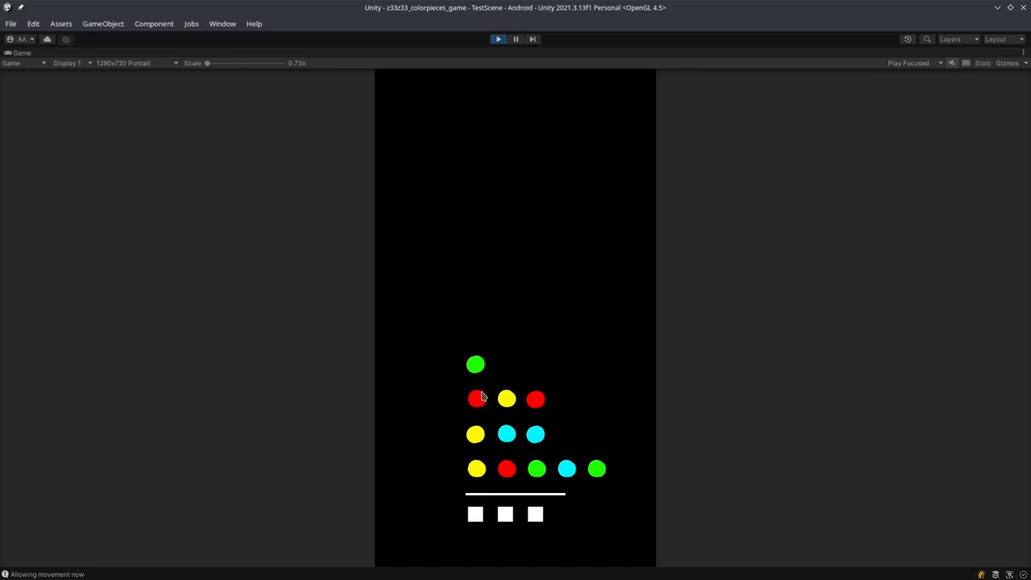
mouse_move(476, 365)
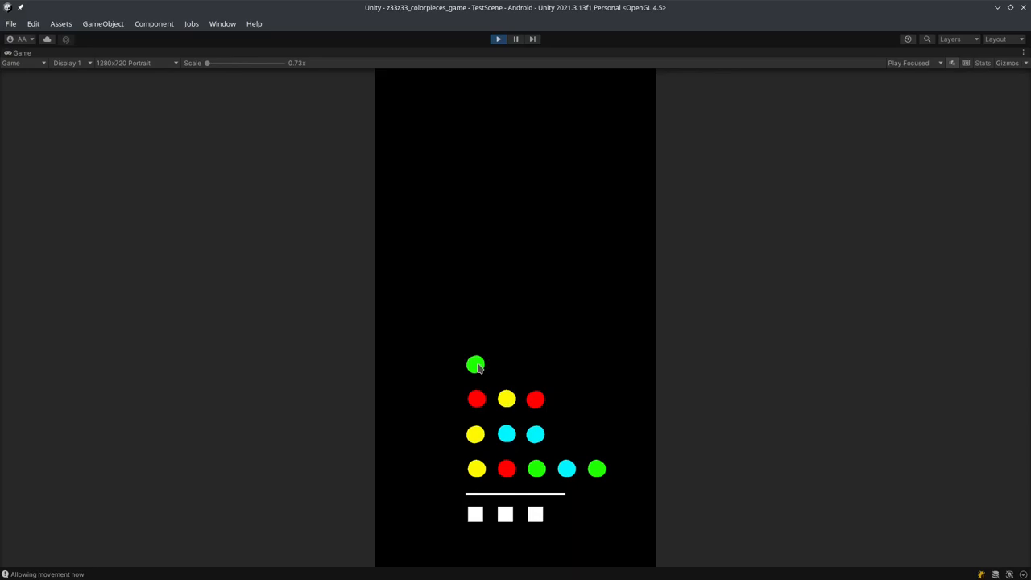
mouse_move(515, 411)
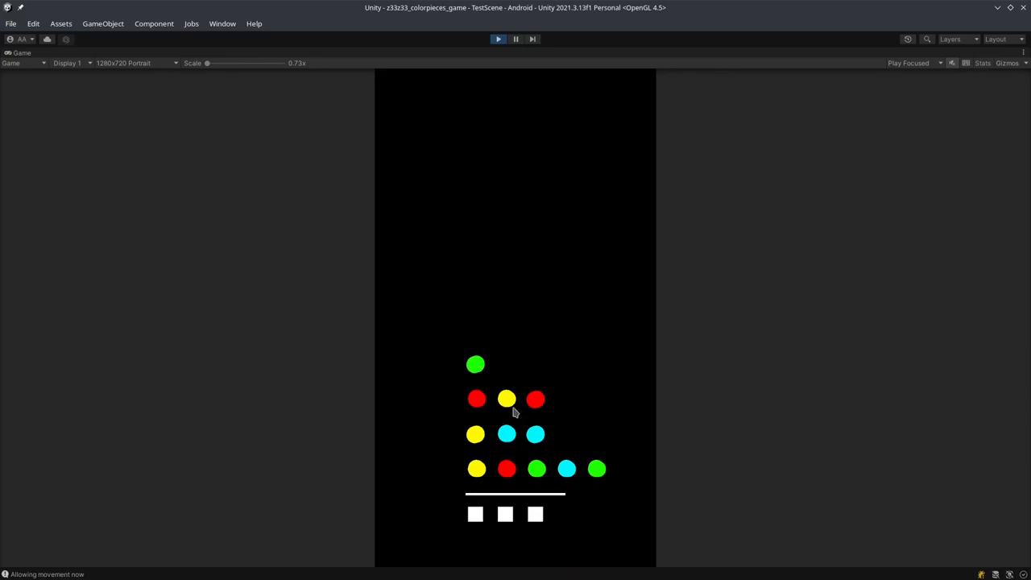
mouse_move(509, 401)
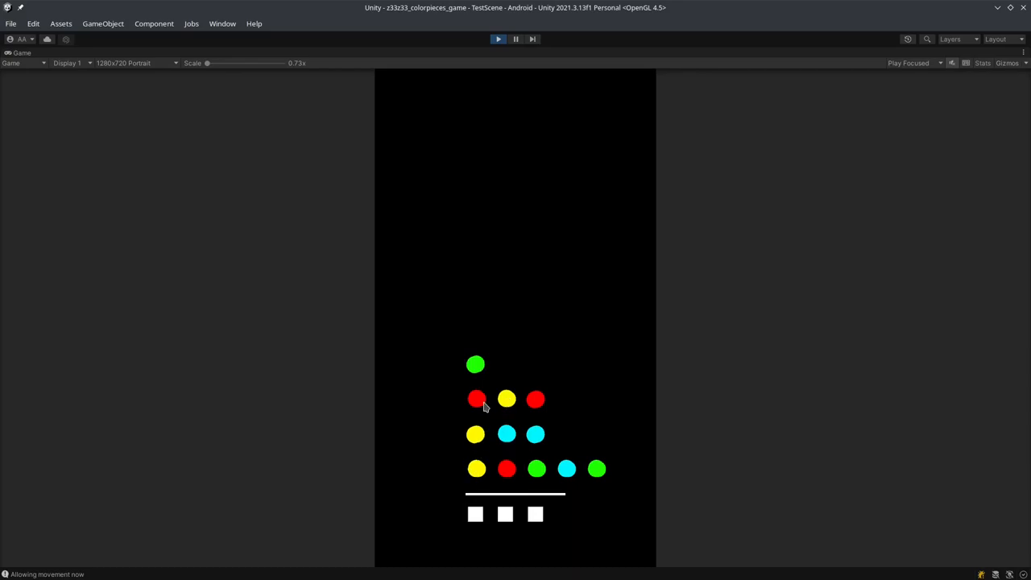
mouse_move(481, 403)
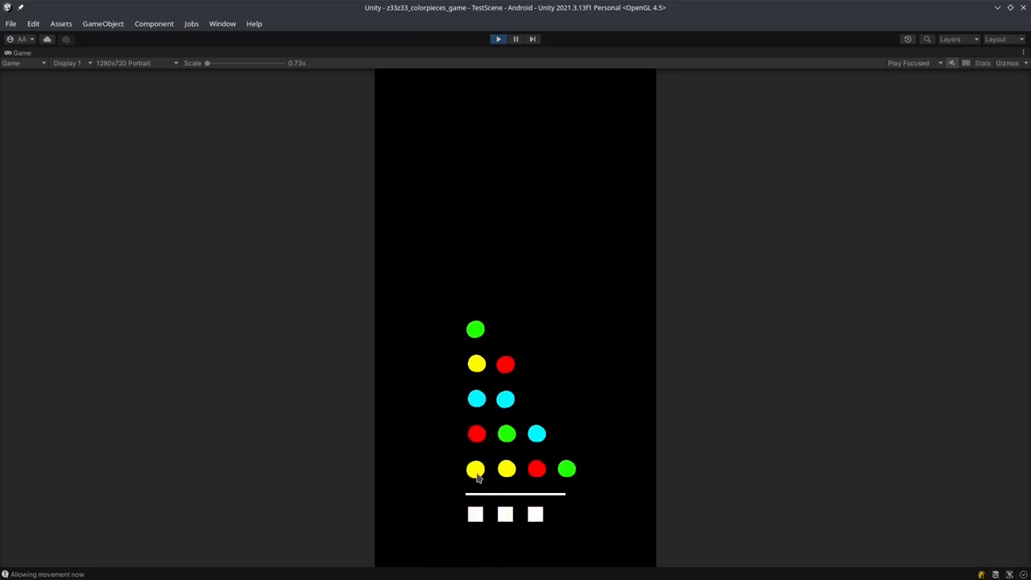
Clear the matching yellow dots from the puzzle board
click(506, 469)
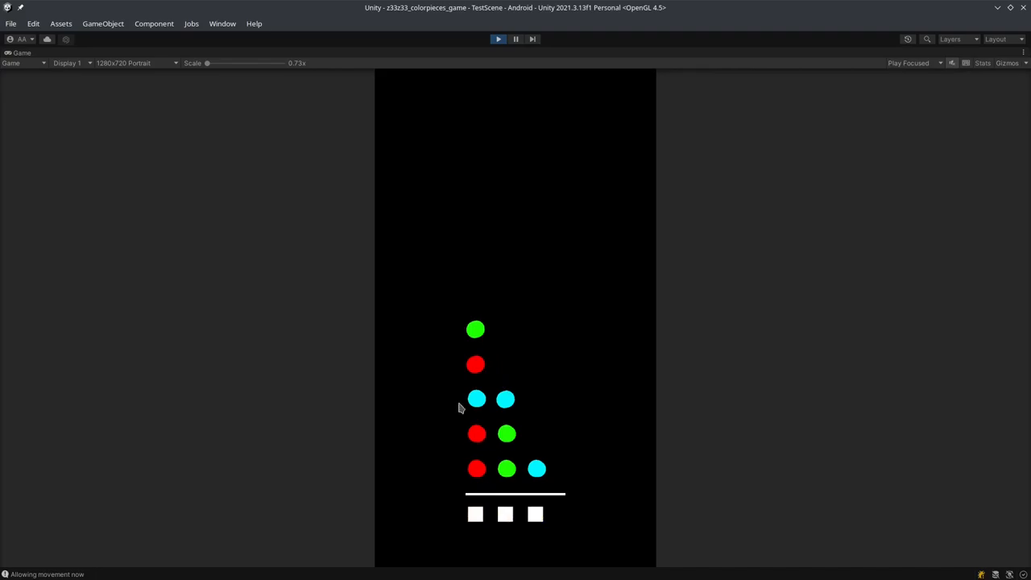
mouse_move(479, 469)
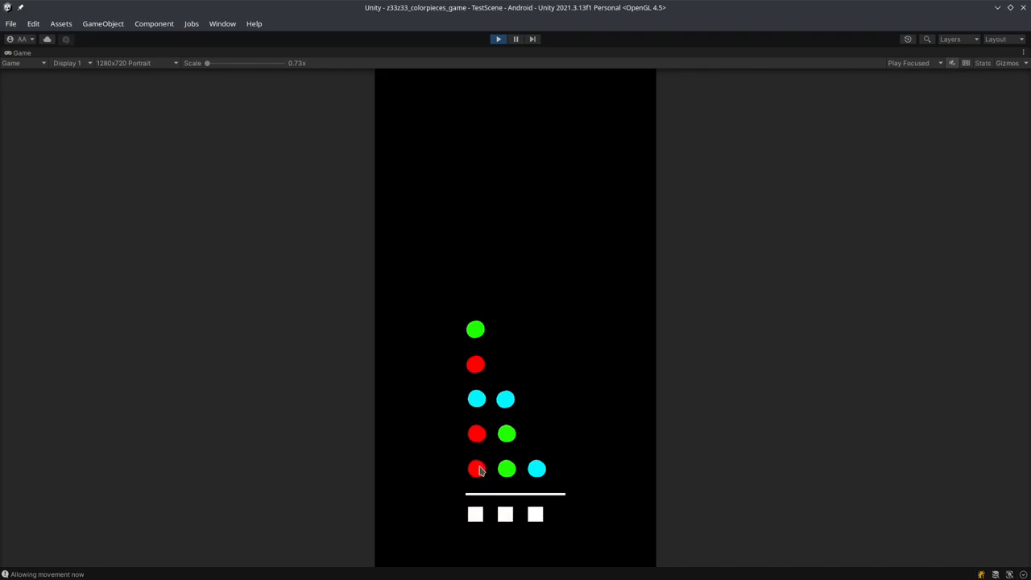